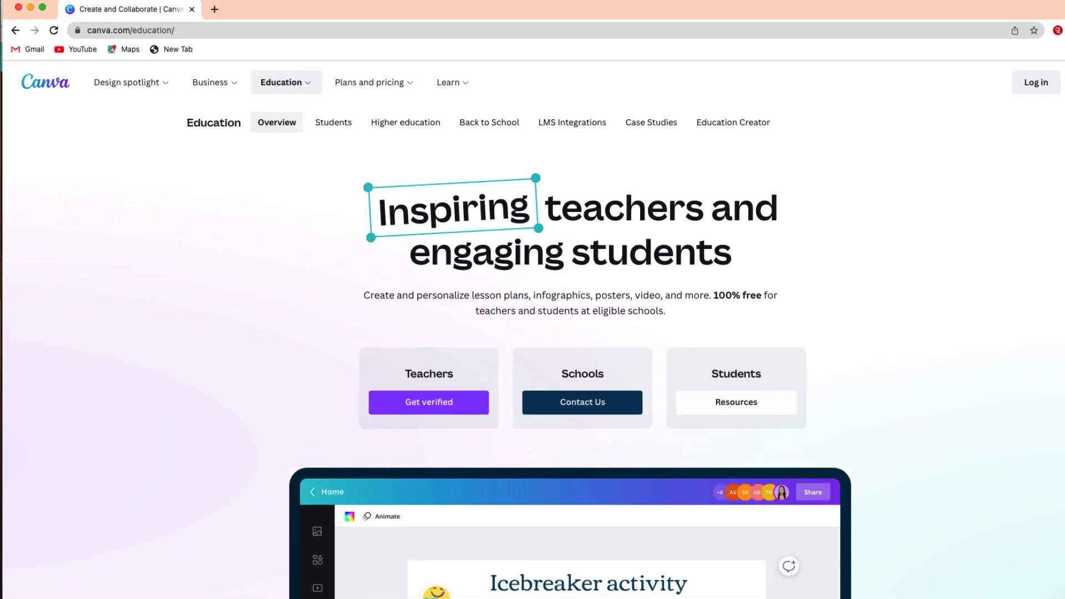
Title the Doc 'A Cowboy's Life' above the four-paragraph Bronco Jones journal
scroll("down", 3)
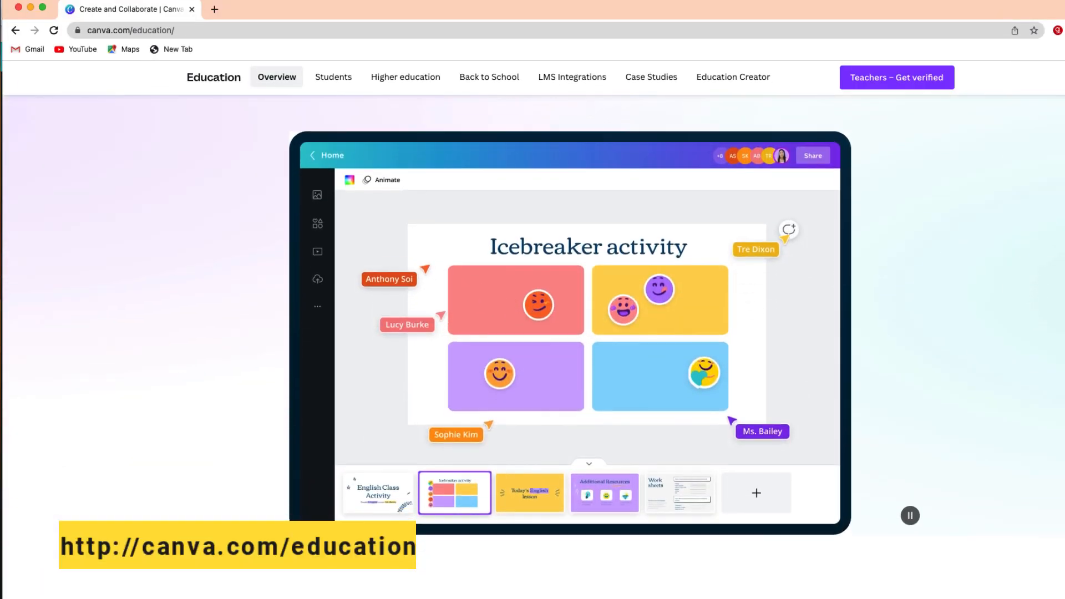
scroll("down", 3)
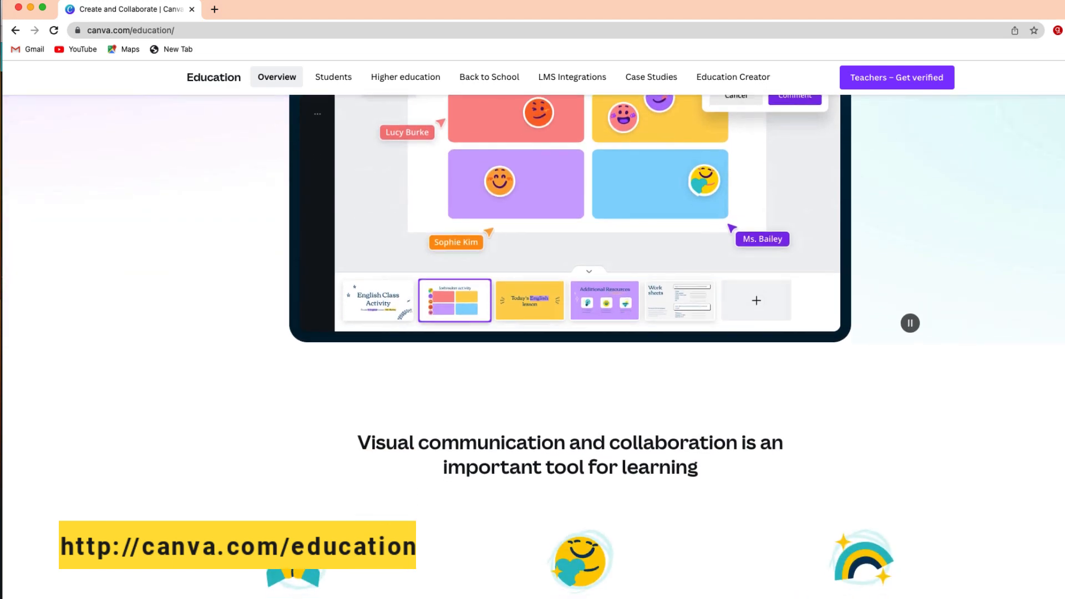
scroll("down", 3)
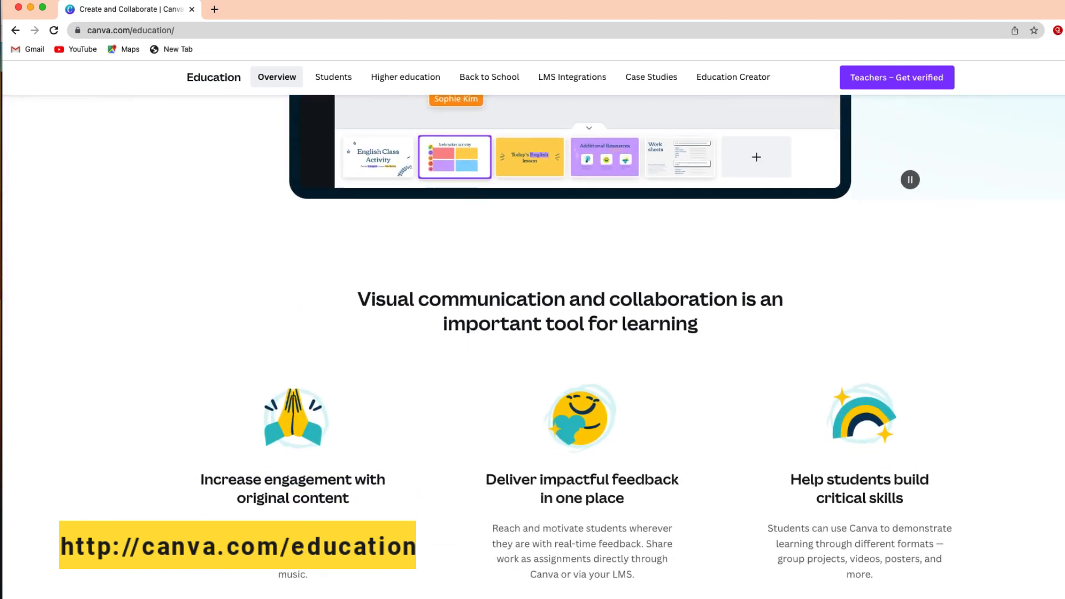
scroll("down", 3)
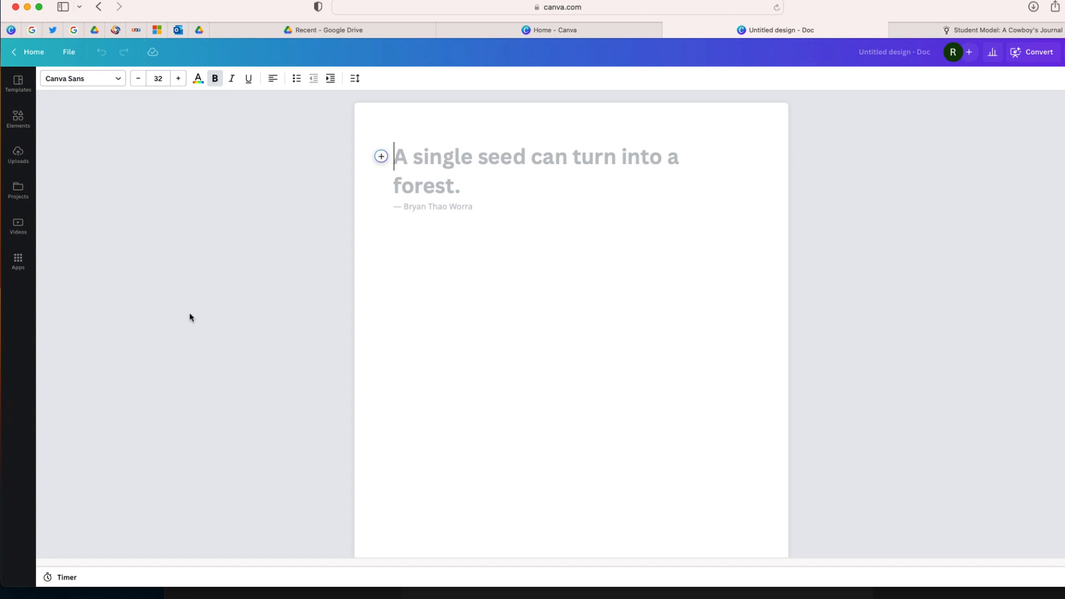
type("A Cowboy's Life")
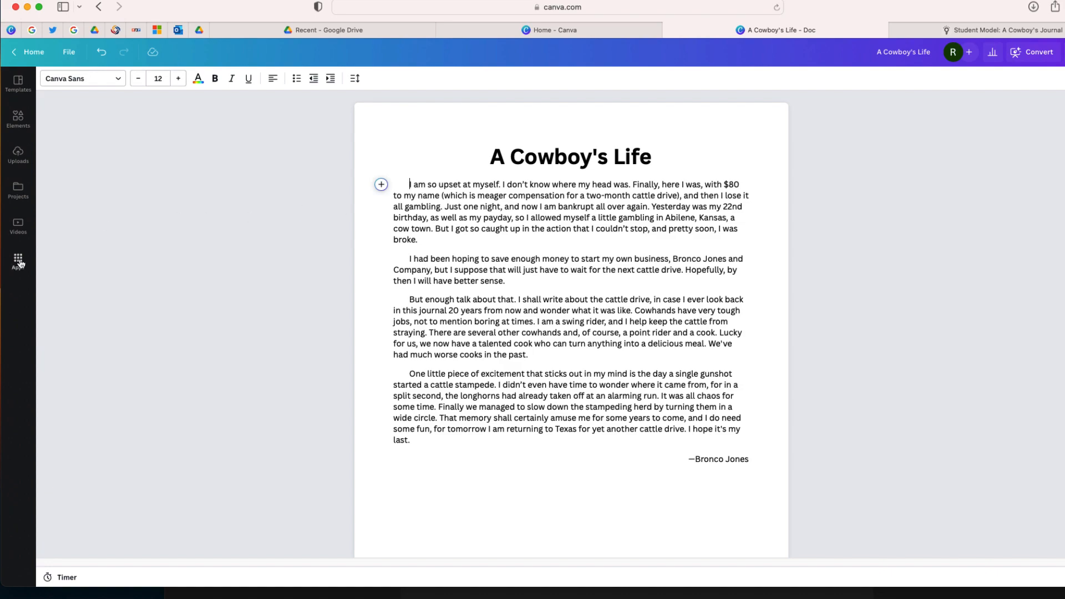
Open the Apps panel and find the Text to Image generator
left_click(17, 261)
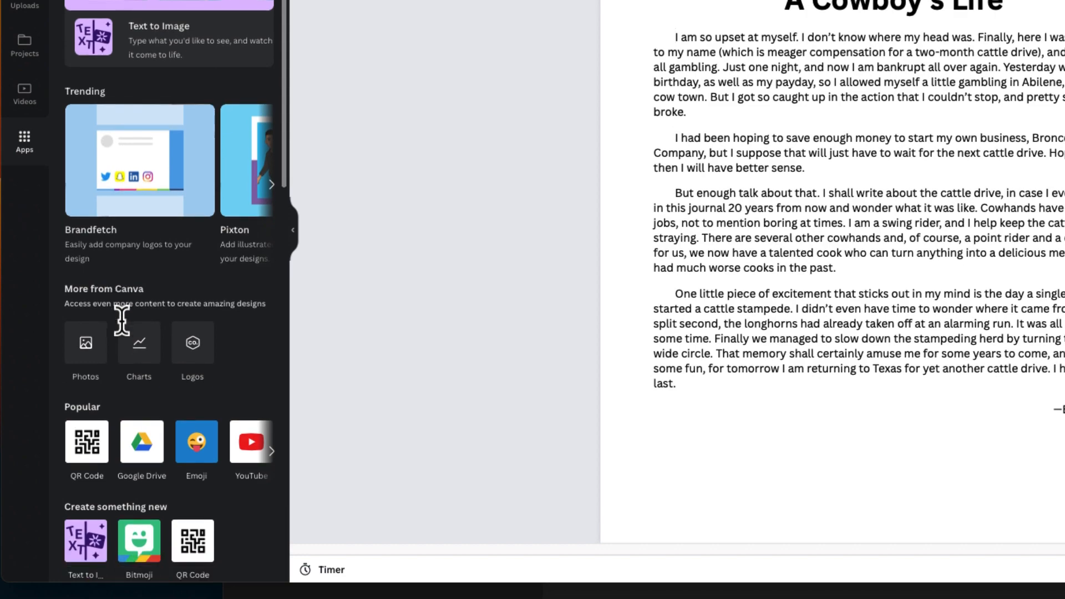
scroll("down", 3)
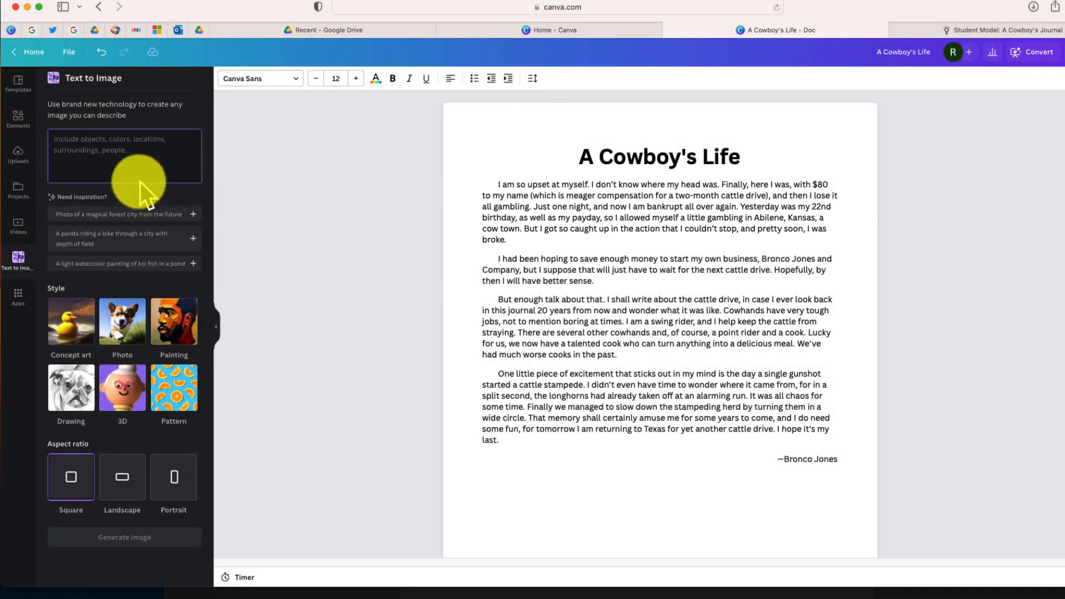
Generate a Photo-style image of a sad cowboy leaving a saloon and insert it
type("sad looking cowboy walking out a saloon after losing all of his money in a card game")
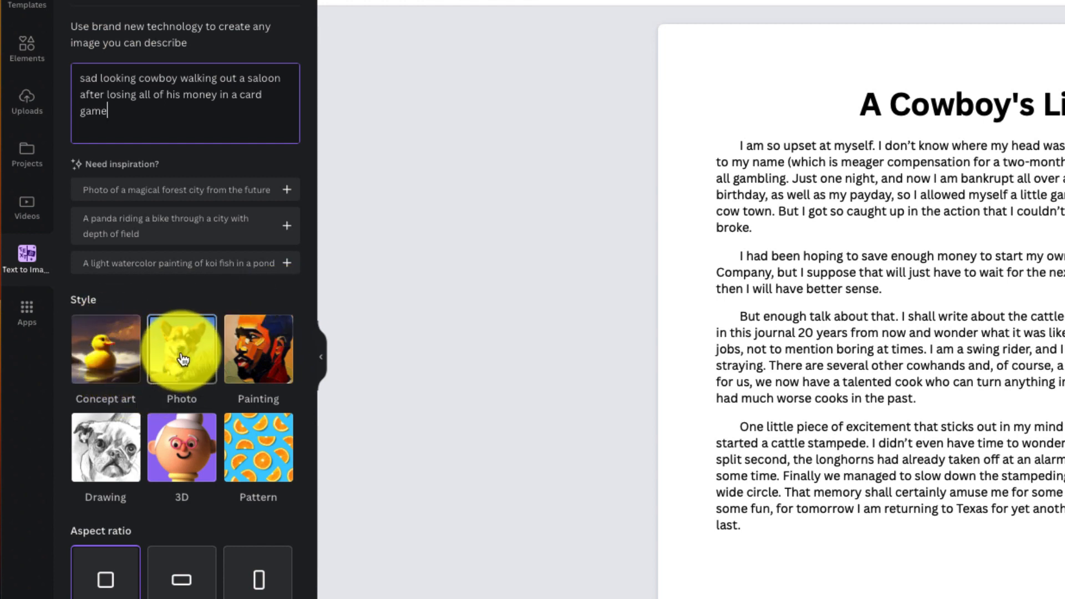
left_click(182, 349)
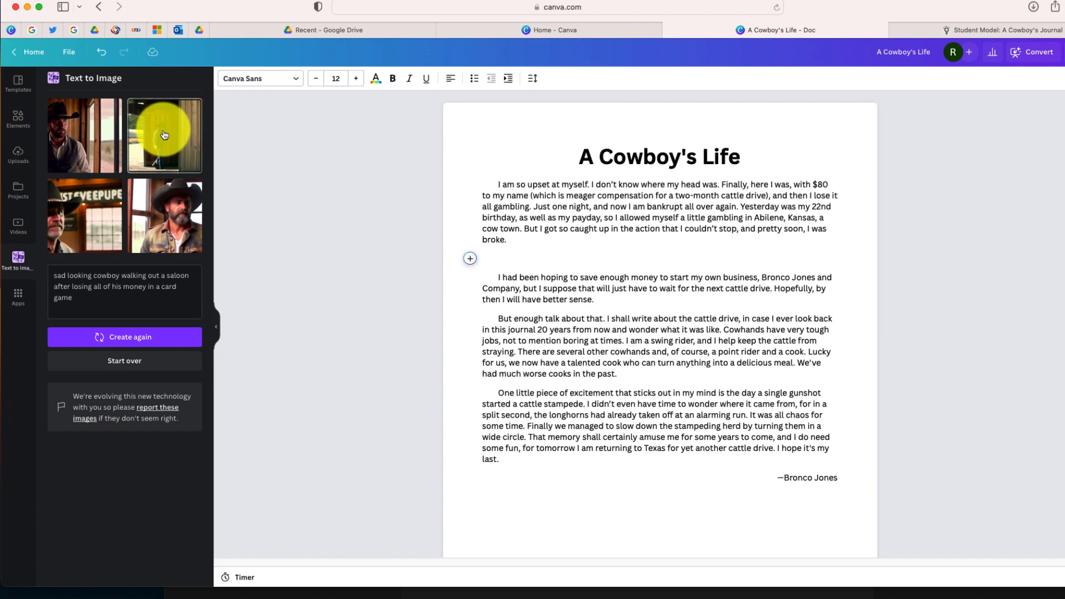
left_click(163, 134)
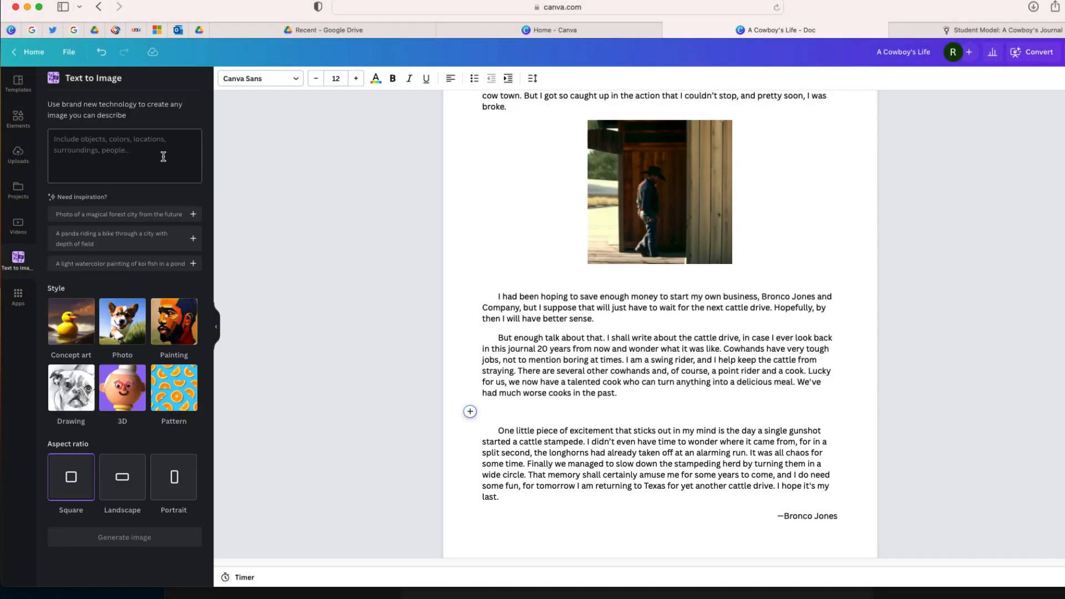
Generate 'cowboy on horseback corralling cattle in Wyoming' and insert the third result
type("A cowboy on horseback corralling cattle into a circle on a grassy plain in Wyoming")
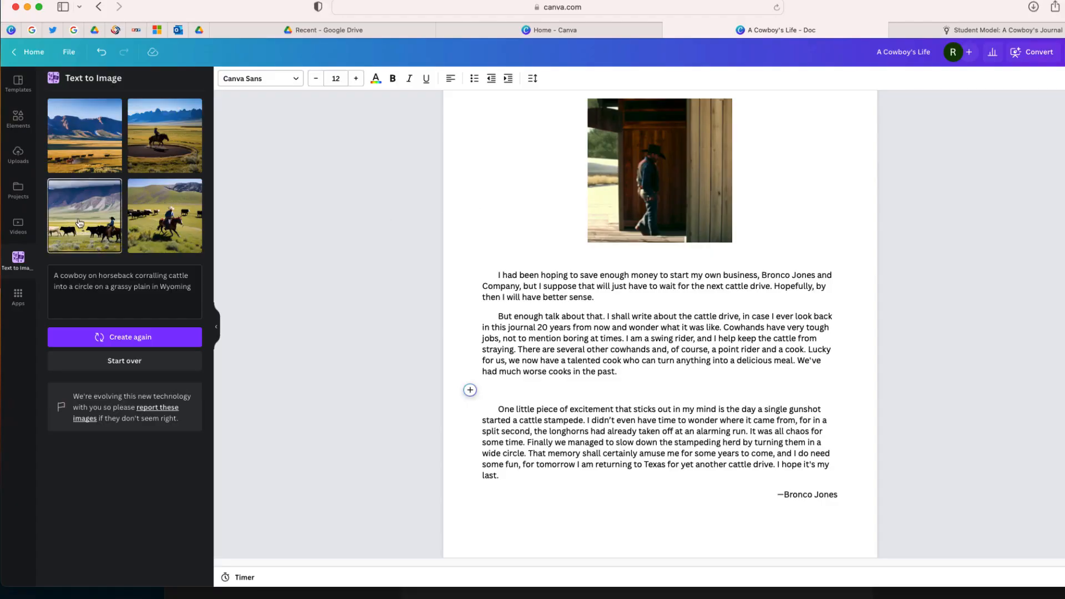
left_click(85, 215)
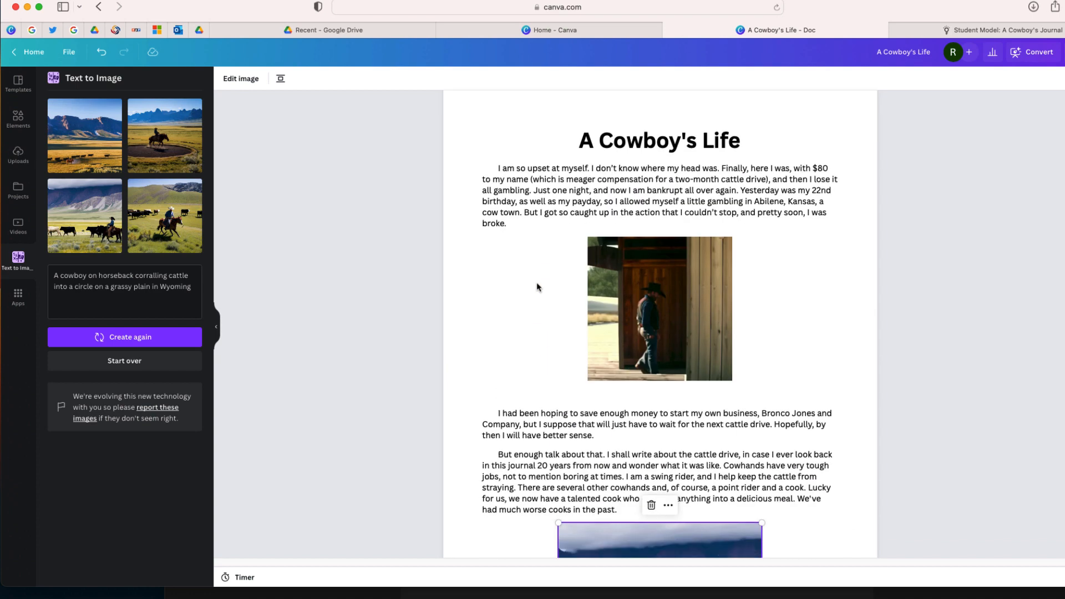
scroll("down", 3)
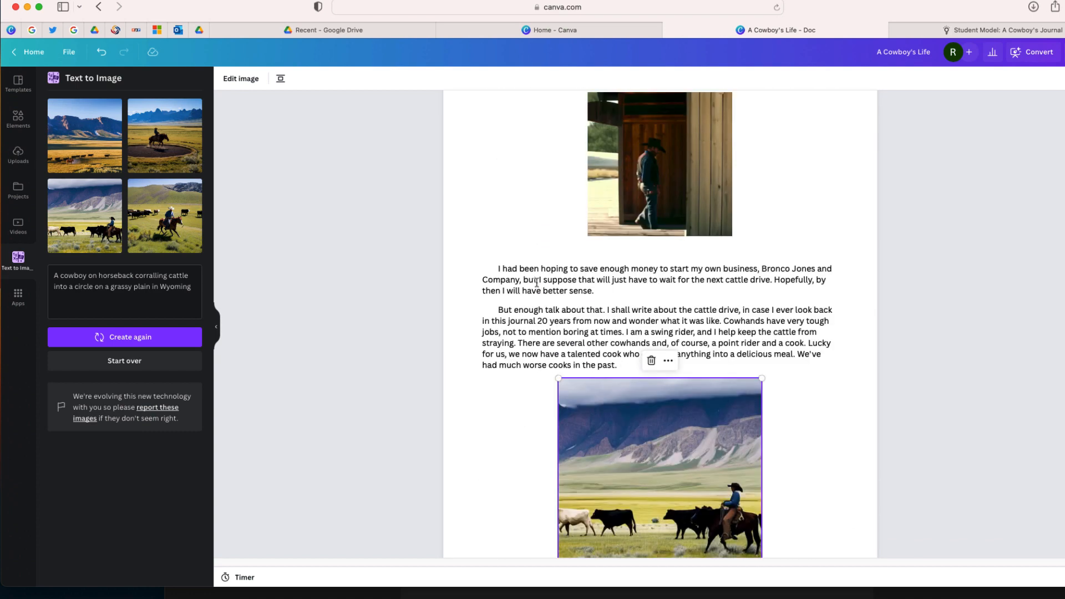